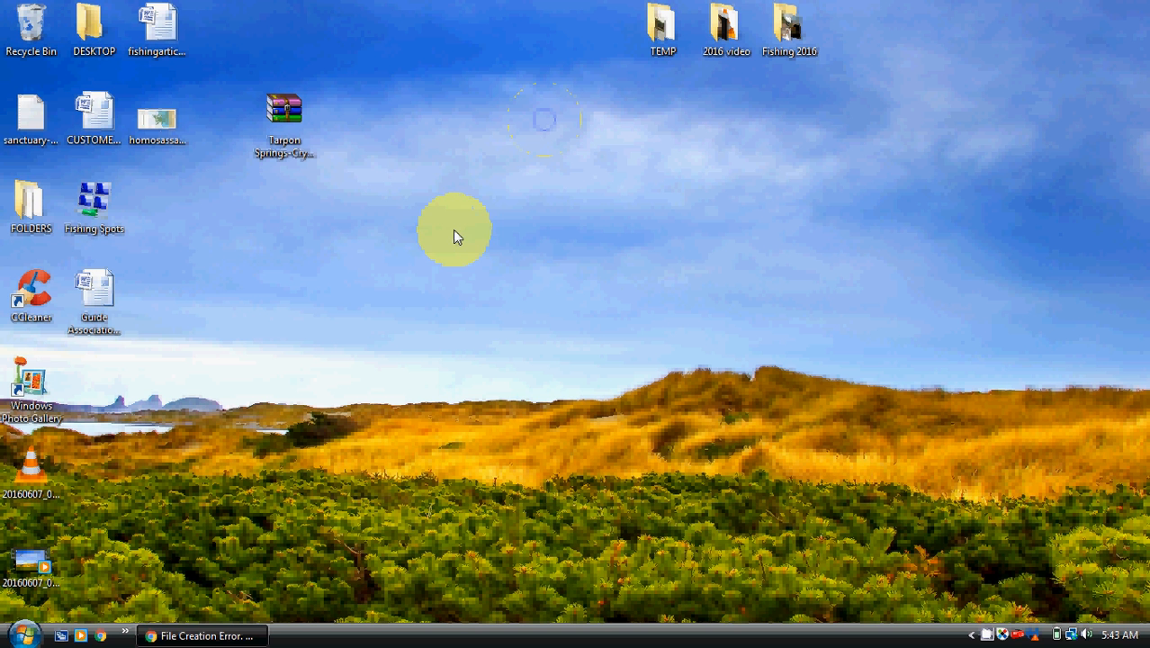
{"action": "mouse_move", "coordinate": [454, 178]}
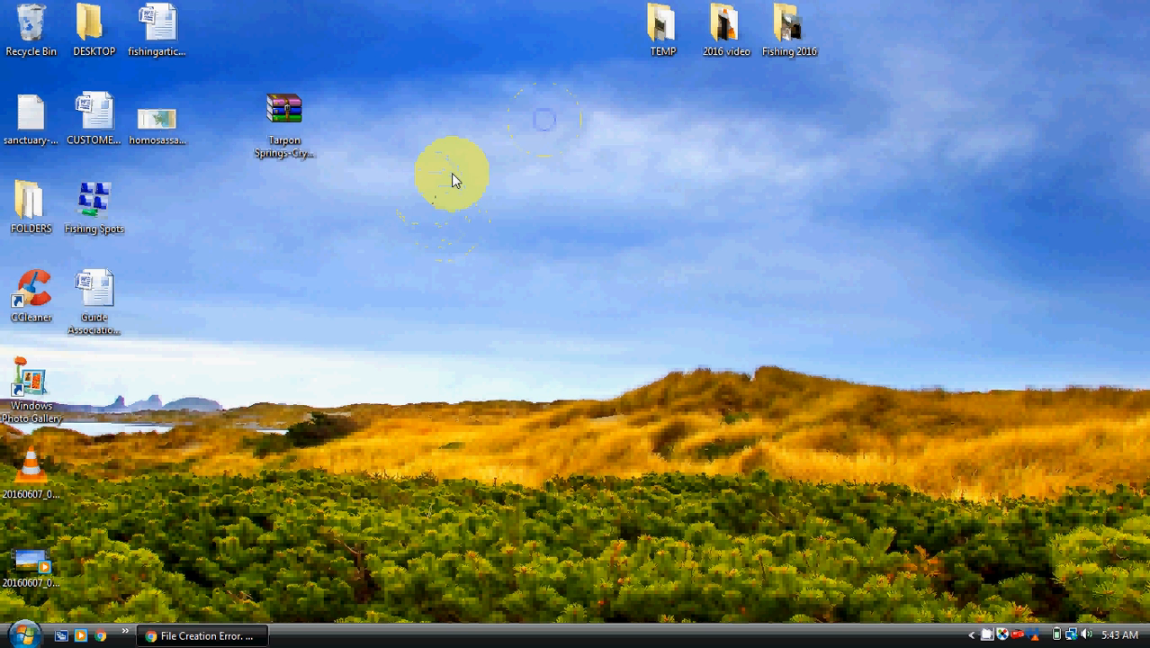
{"action": "mouse_move", "coordinate": [364, 205]}
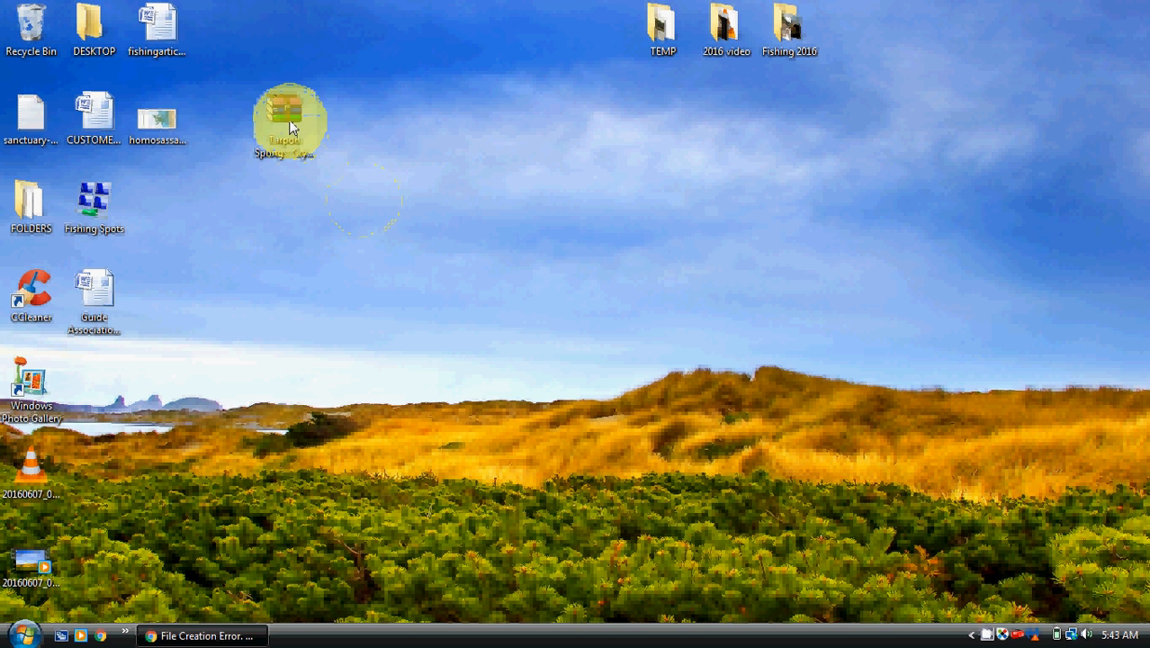
{"action": "mouse_move", "coordinate": [285, 117]}
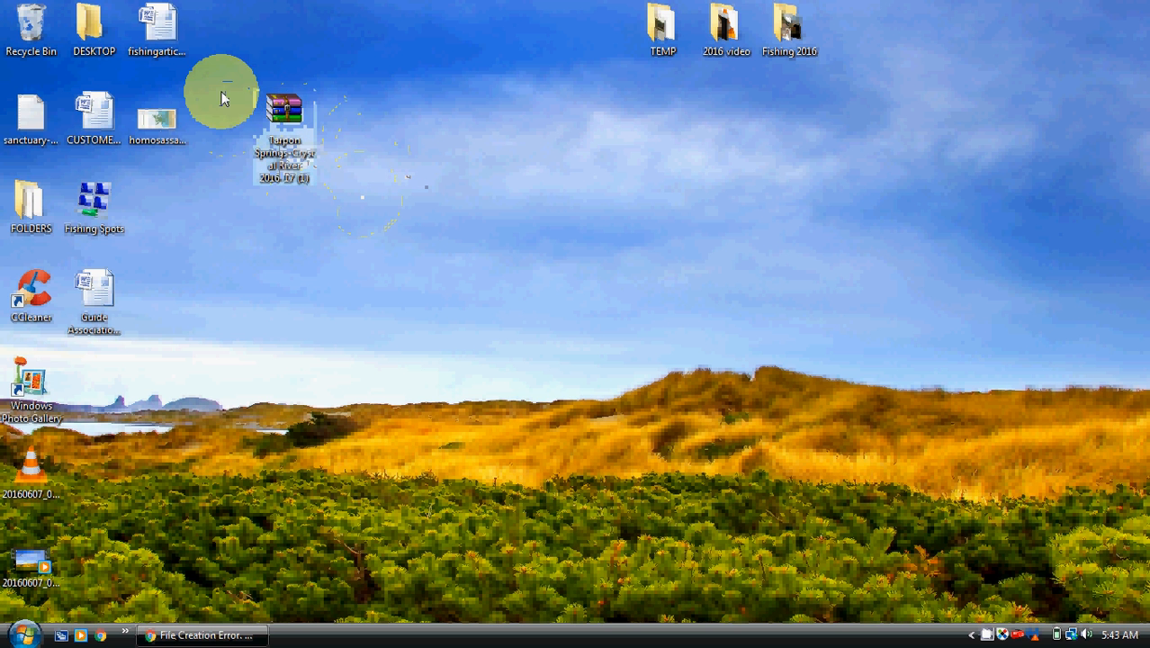
Step: Move the Tarpon Springs ZIP archive icon a little further right on the desktop
{"action": "left_click_drag", "start_coordinate": [284, 140], "coordinate": [285, 45]}
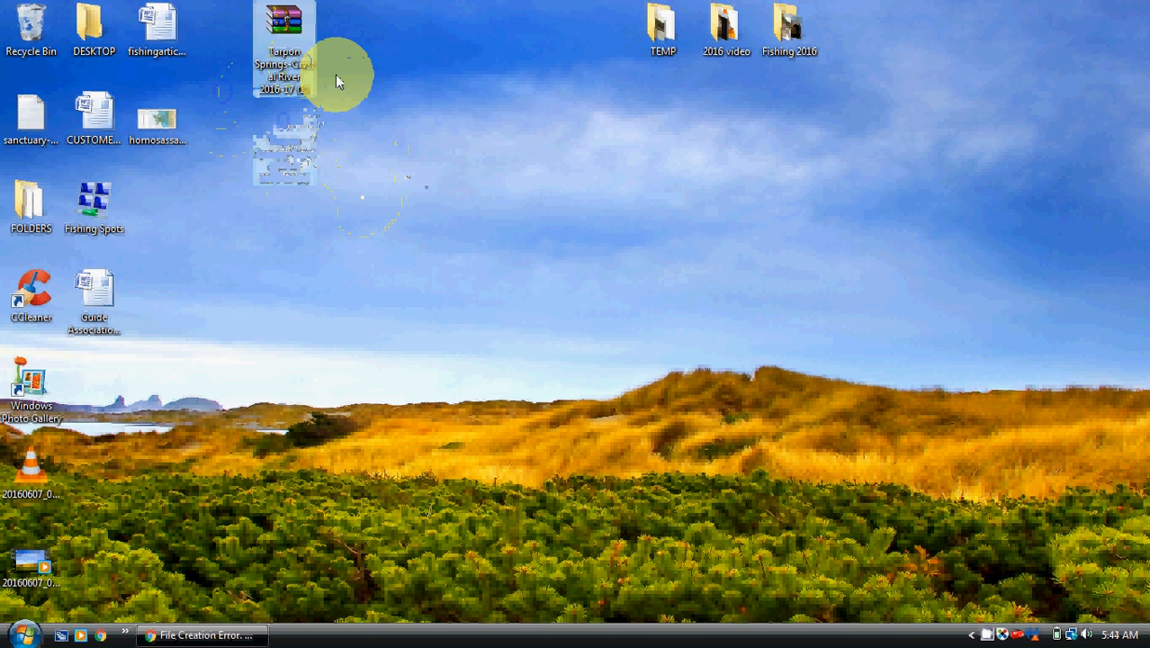
{"action": "left_click_drag", "start_coordinate": [284, 50], "coordinate": [349, 140]}
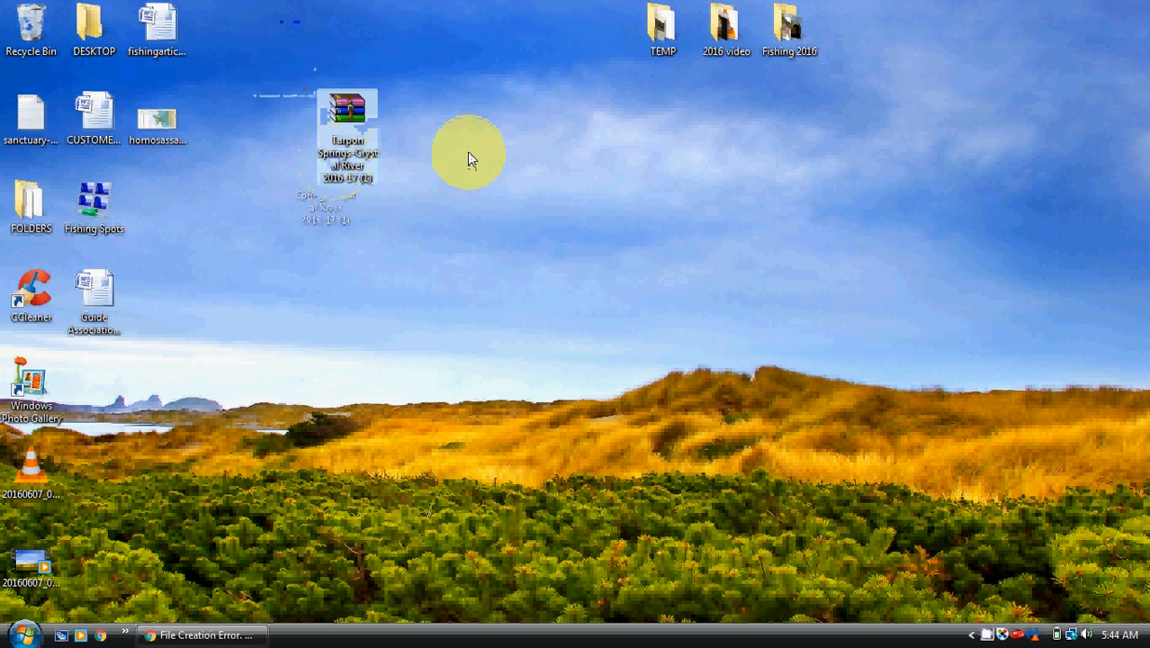
{"action": "mouse_move", "coordinate": [441, 161]}
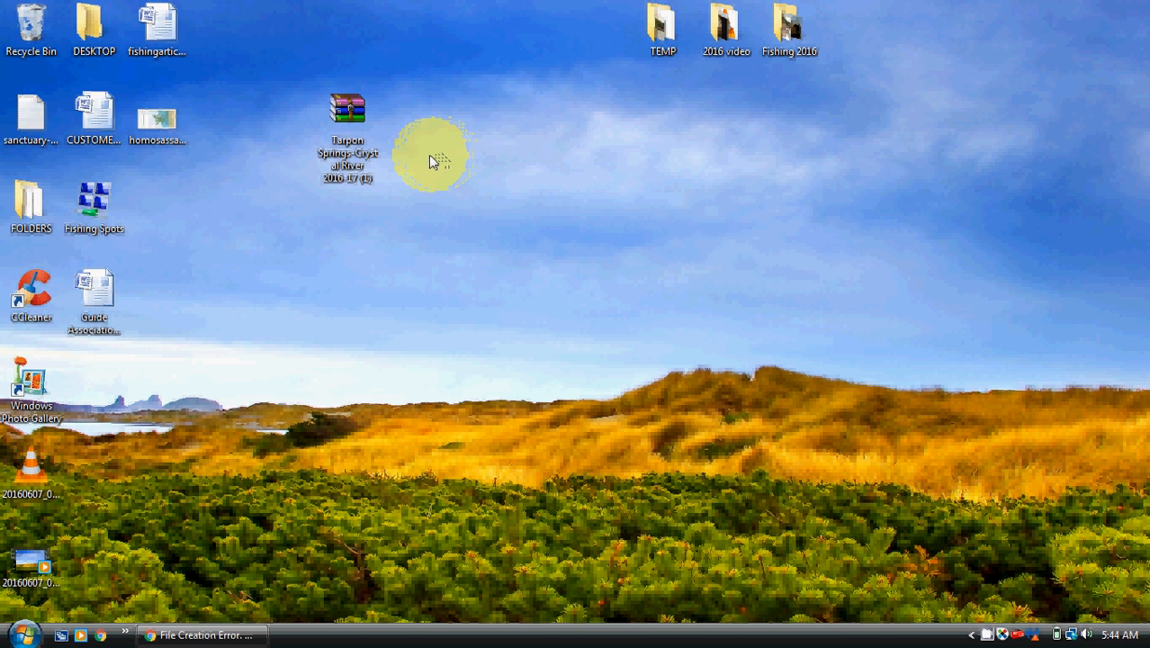
{"action": "mouse_move", "coordinate": [262, 136]}
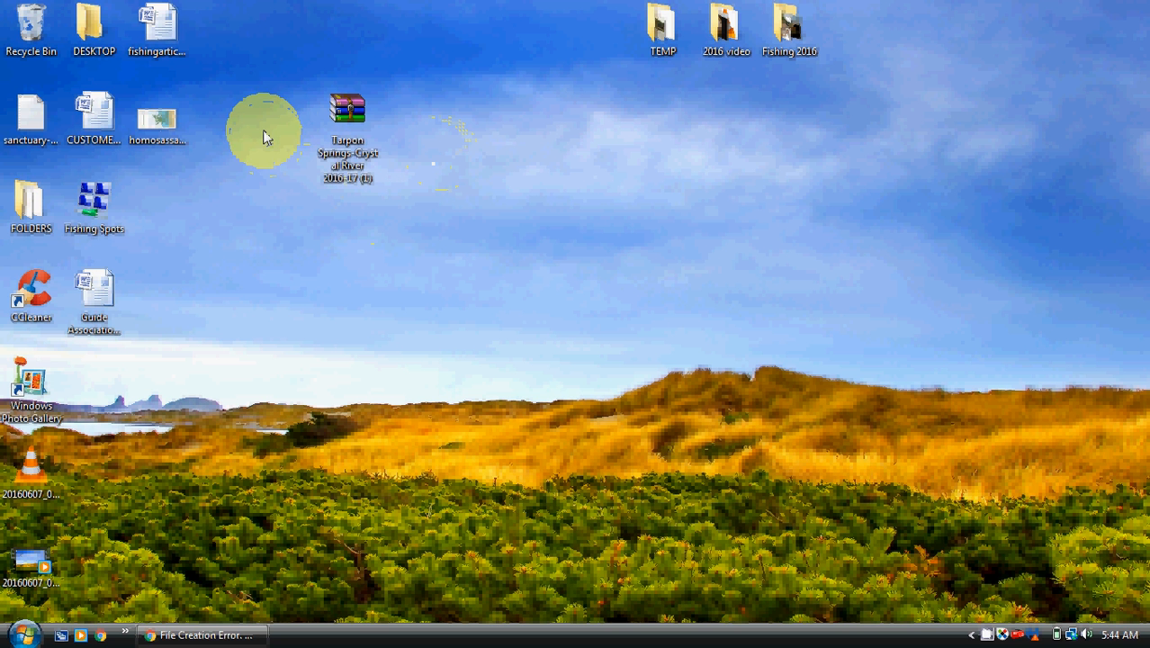
{"action": "mouse_move", "coordinate": [277, 108]}
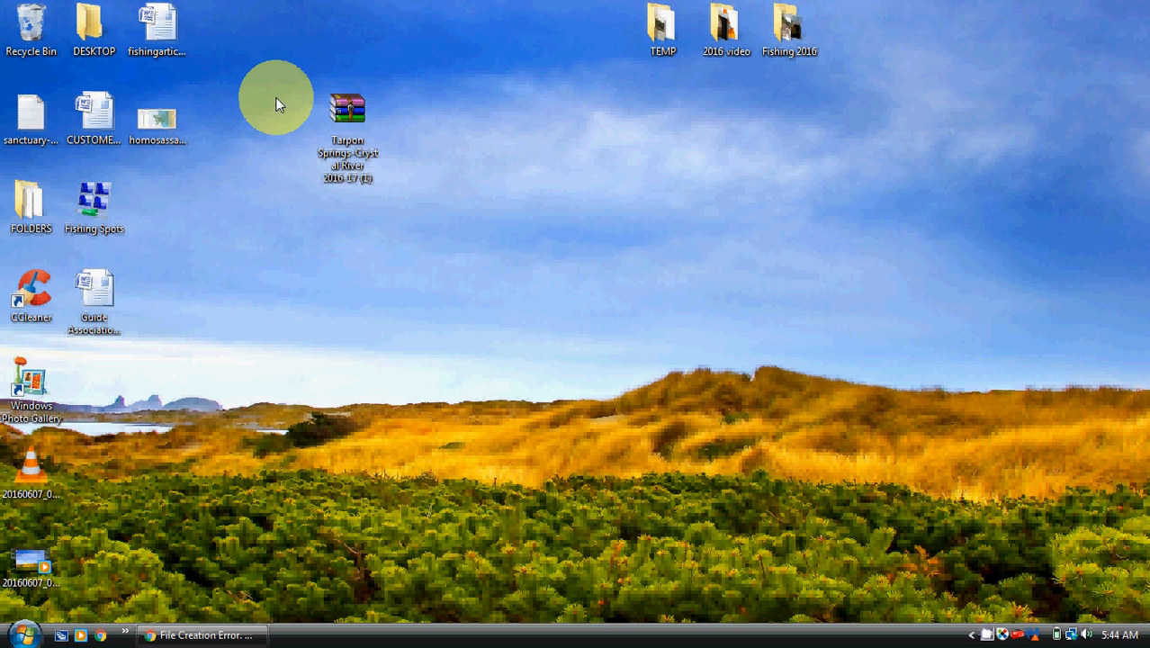
{"action": "mouse_move", "coordinate": [349, 112]}
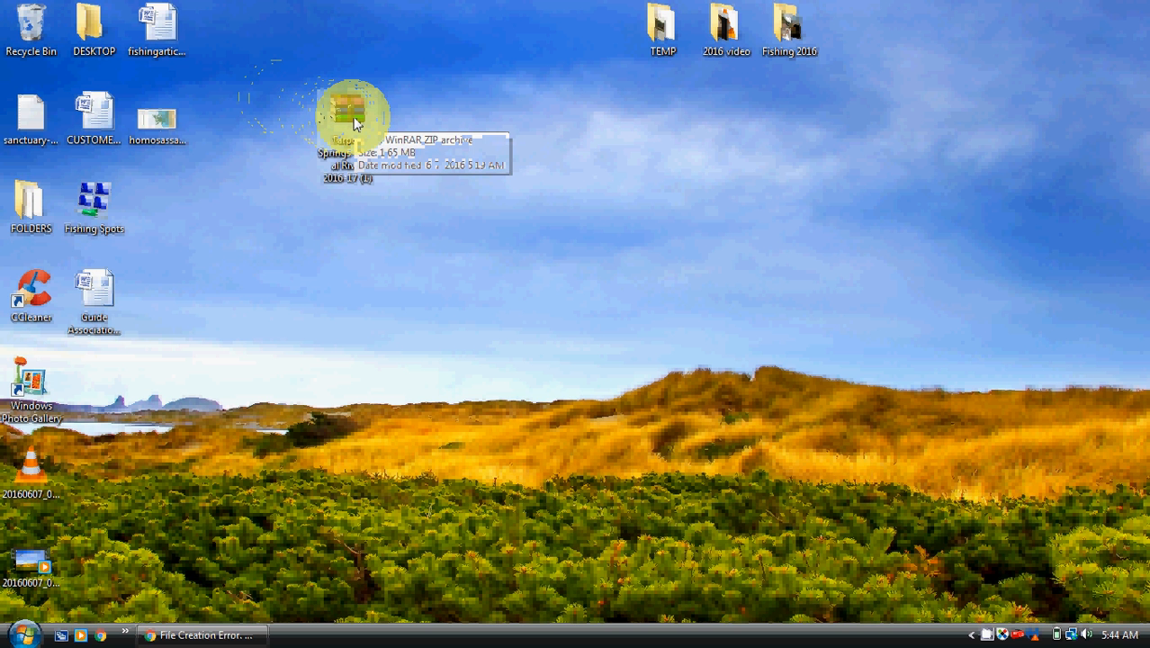
{"action": "mouse_move", "coordinate": [408, 135]}
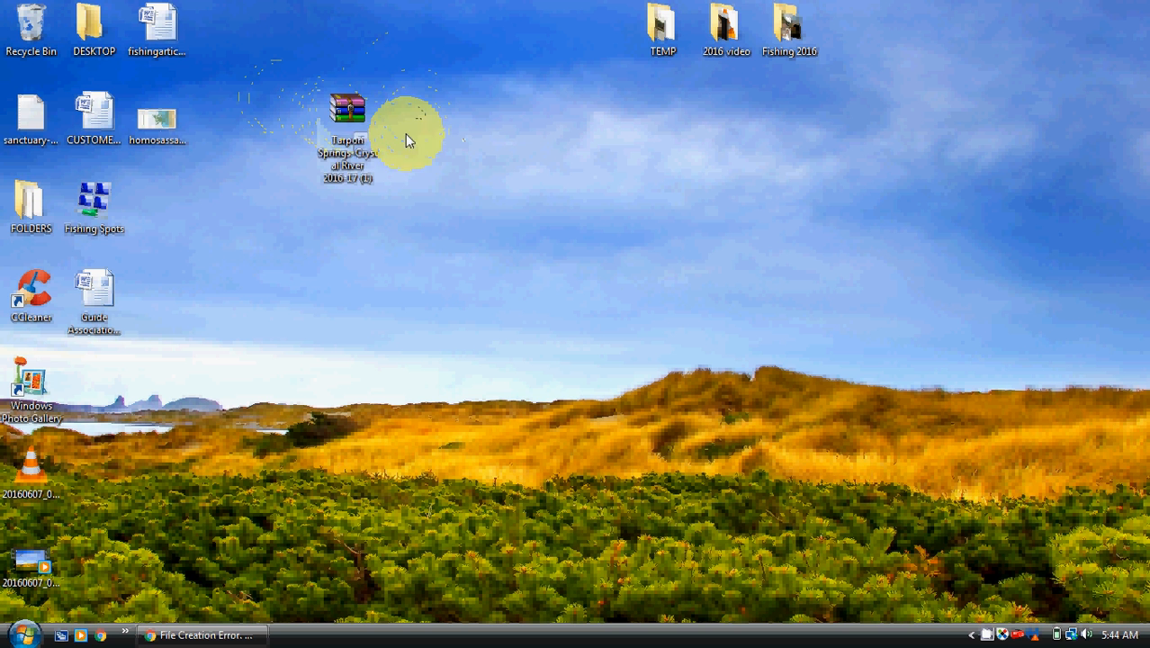
{"action": "mouse_move", "coordinate": [349, 111]}
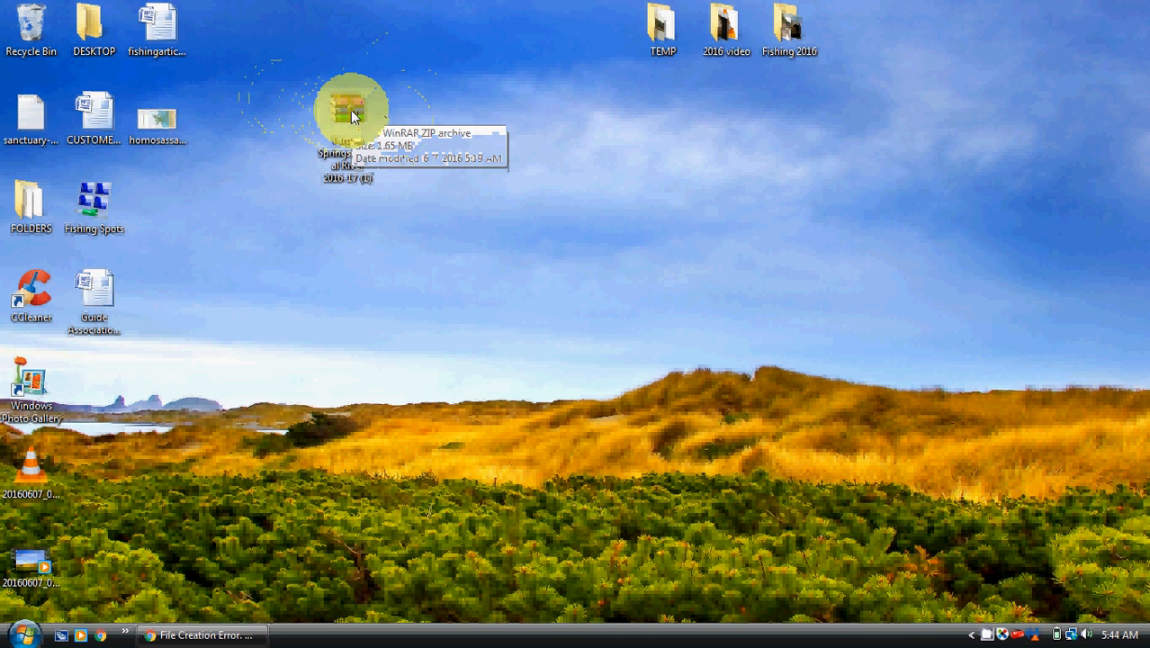
Step: Bring up the context menu for the ZIP archive to reach WinRAR's extract options
{"action": "right_click", "coordinate": [351, 117]}
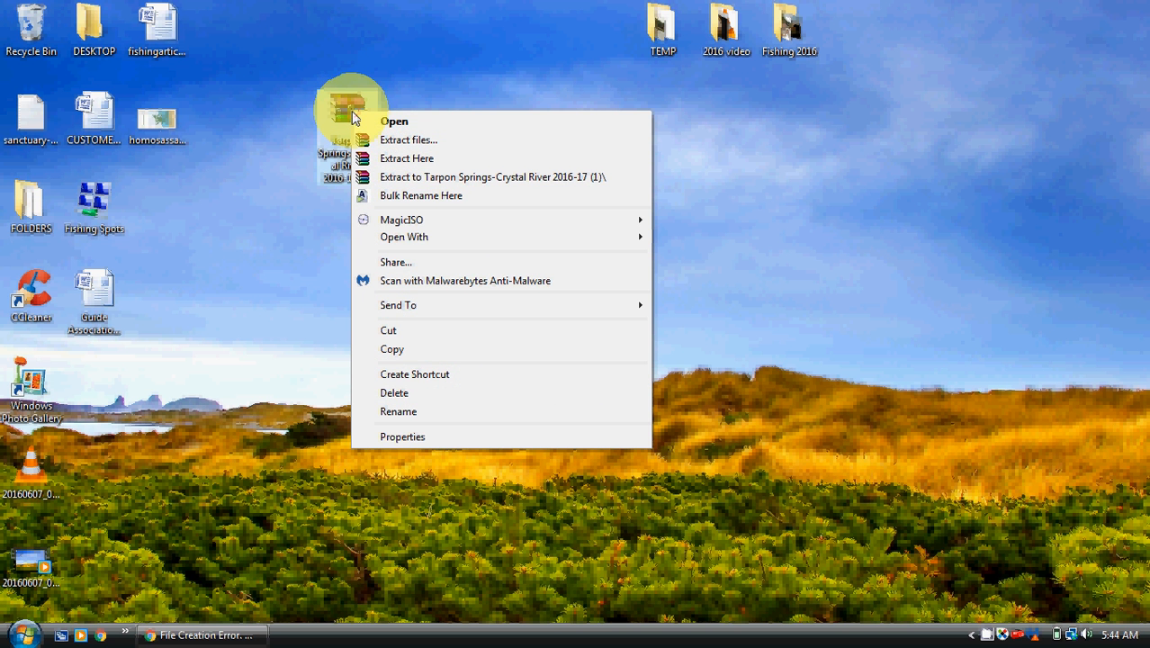
{"action": "mouse_move", "coordinate": [387, 126]}
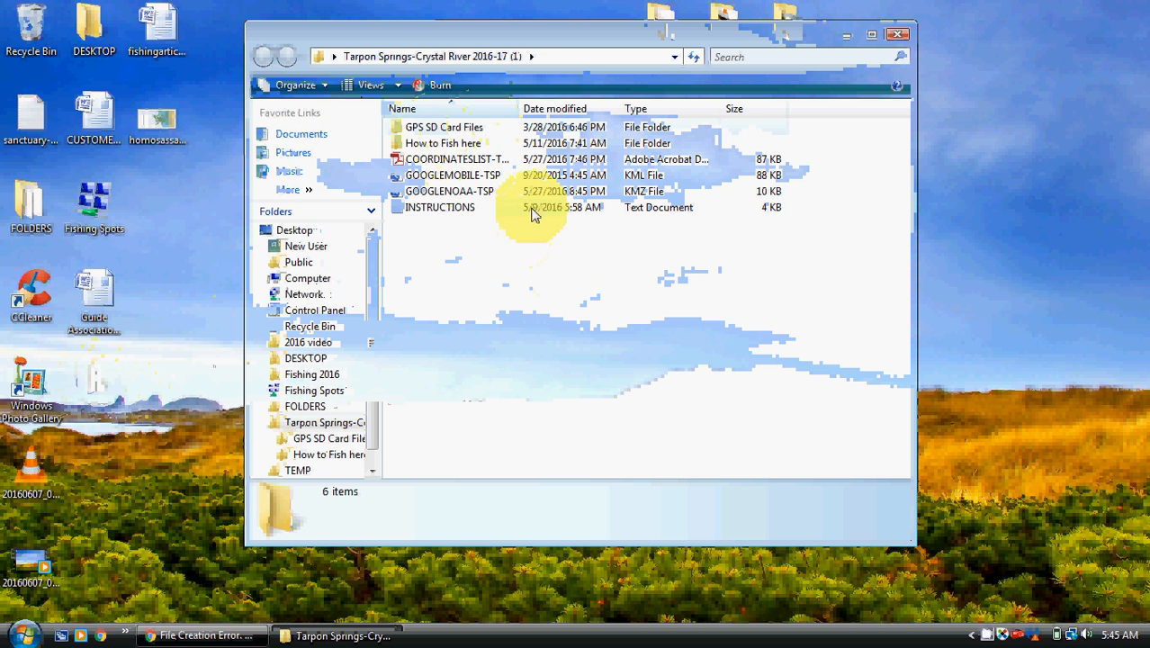
{"action": "mouse_move", "coordinate": [441, 142]}
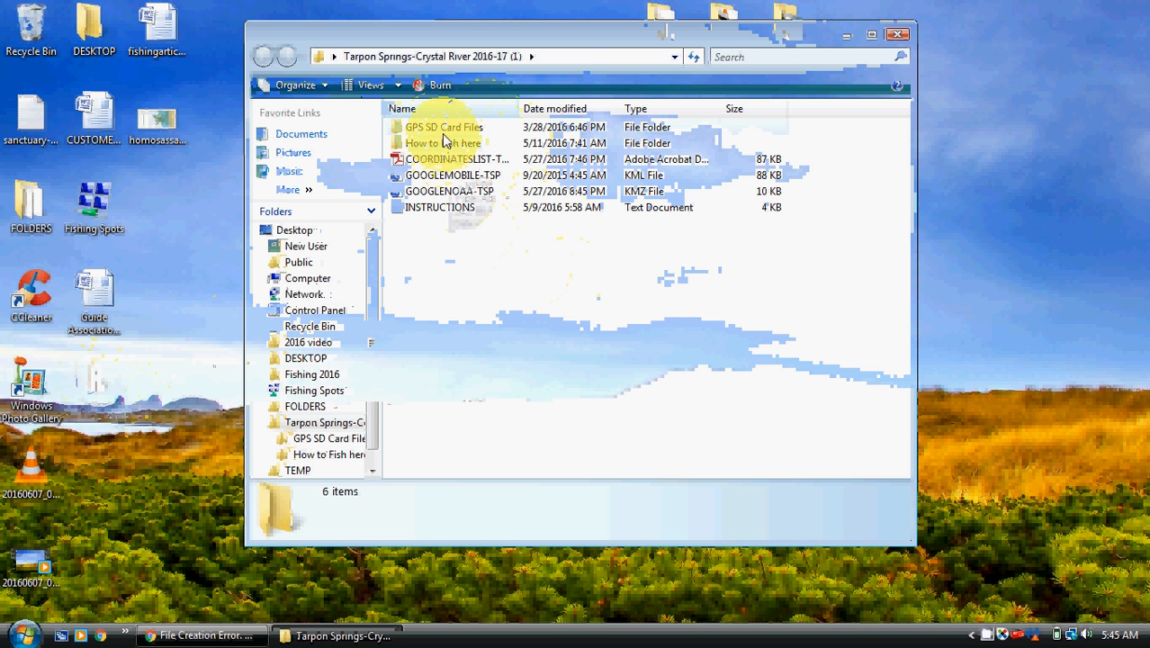
{"action": "mouse_move", "coordinate": [453, 174]}
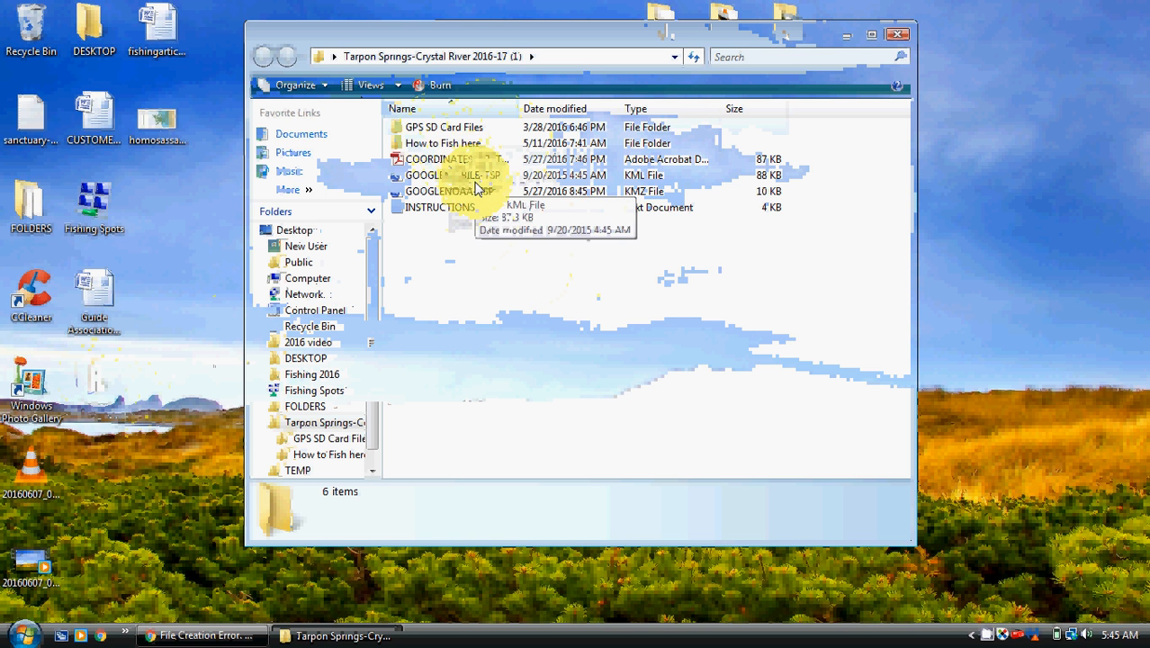